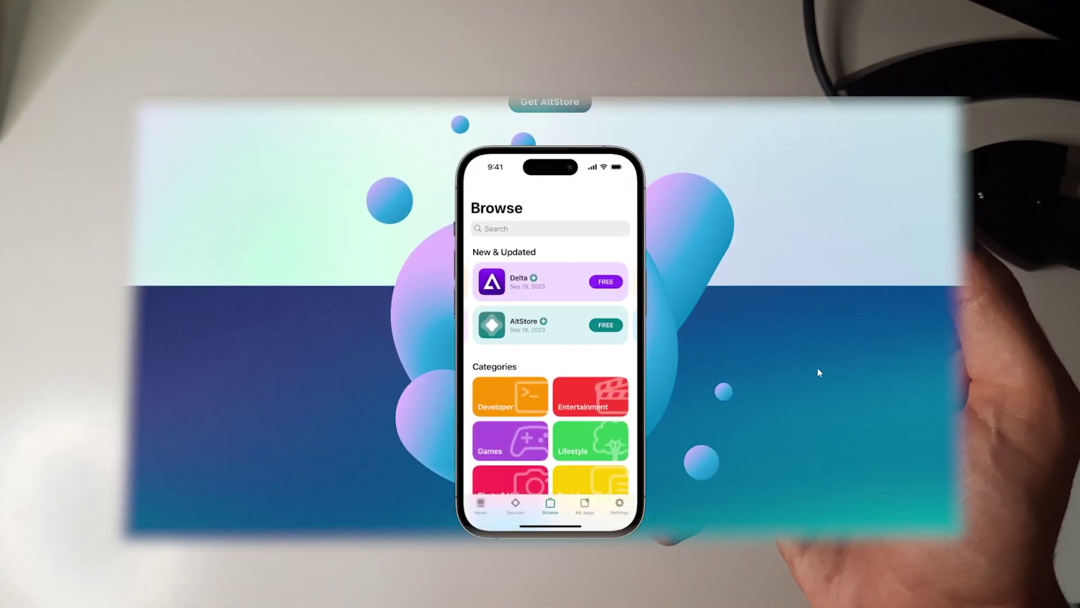
# Scroll the AltStore homepage down to the Downloads section.
pyautogui.scroll(-3)
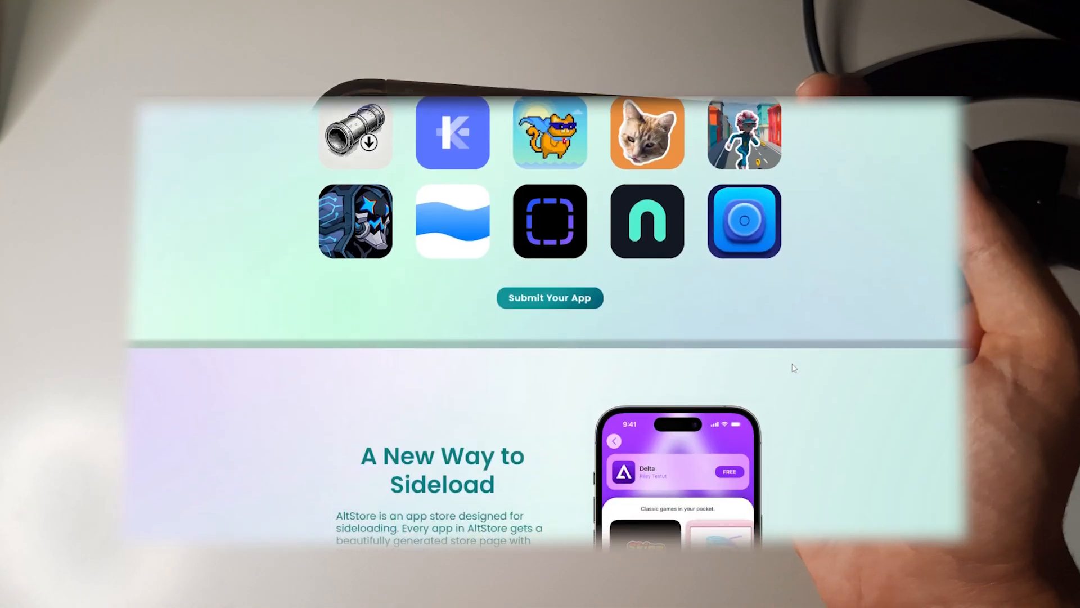
pyautogui.scroll(-3)
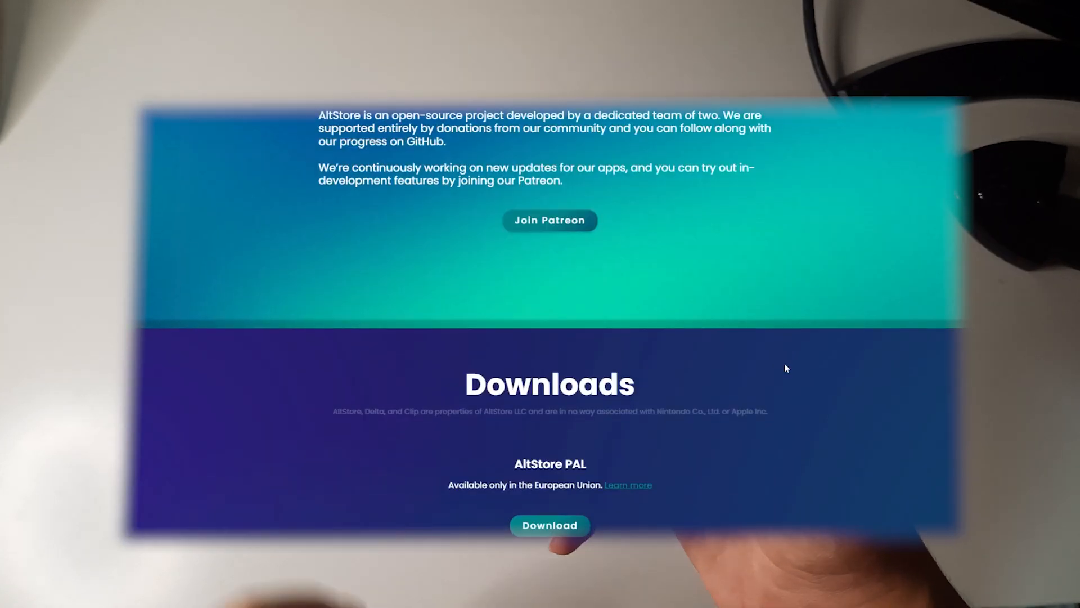
pyautogui.scroll(-3)
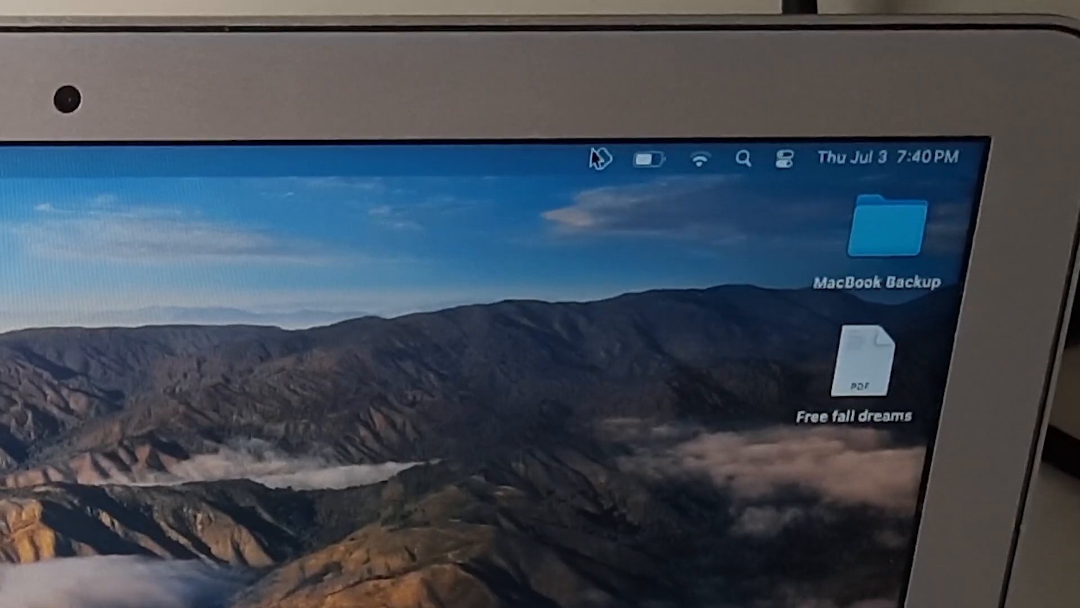
pyautogui.click(599, 159)
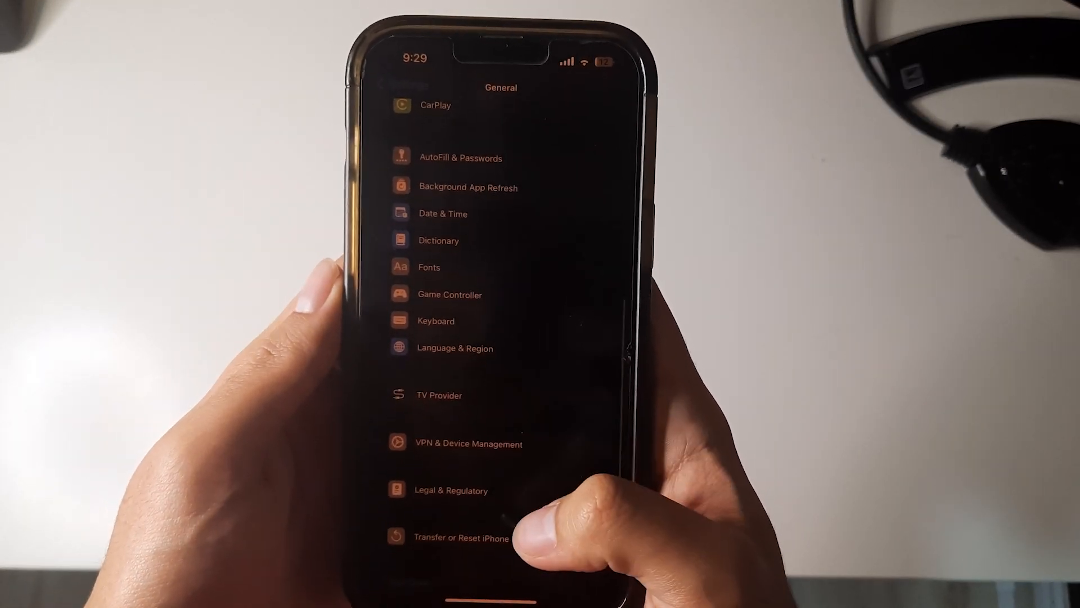
# Open General in the iPhone's Settings app.
pyautogui.click(468, 442)
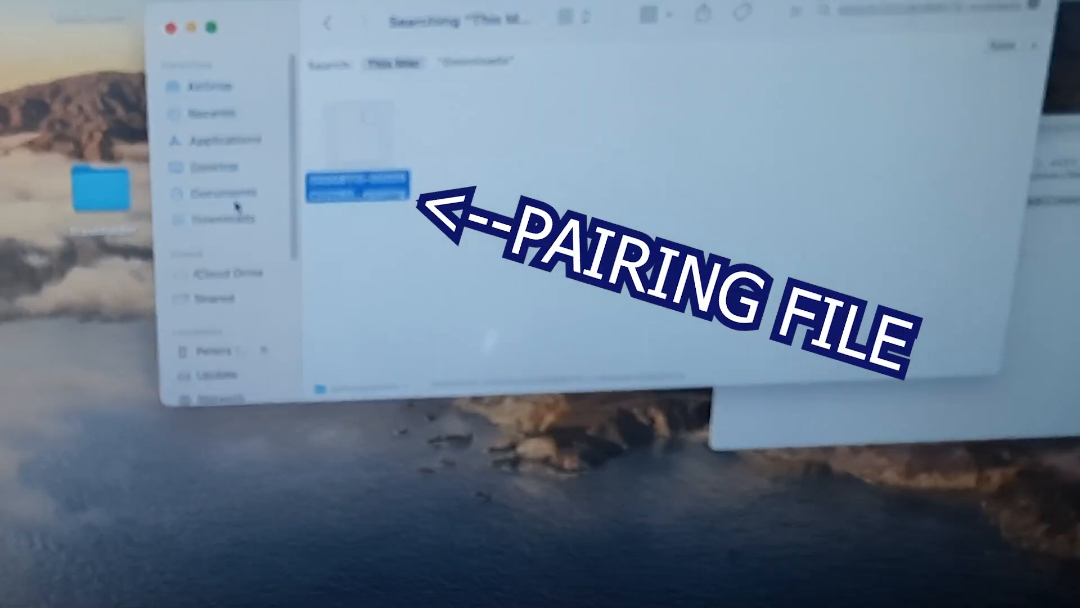
# Show the Finder Downloads folder containing the jitterbugpair file.
pyautogui.click(219, 214)
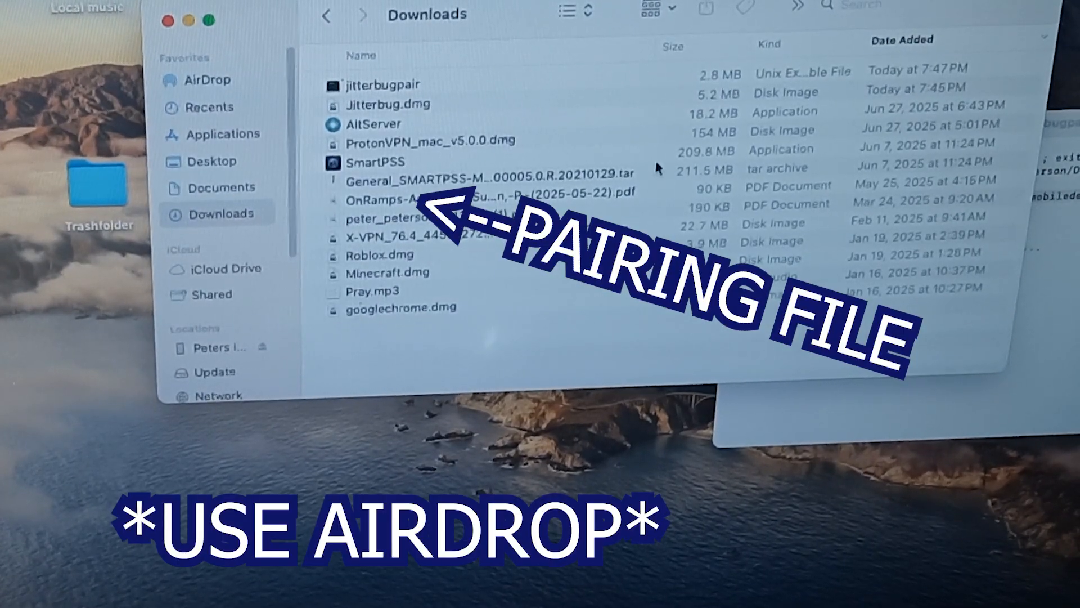